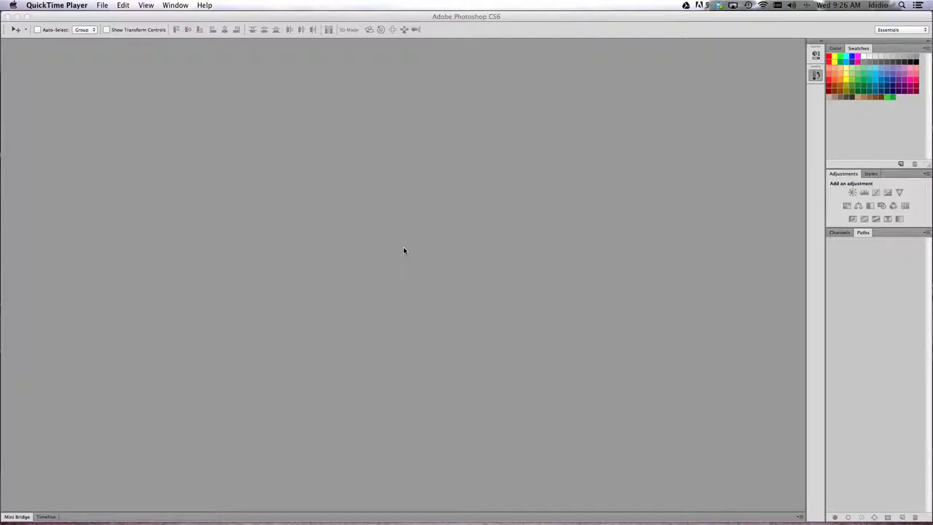
{"action": "mouse_move", "coordinate": [93, 5]}
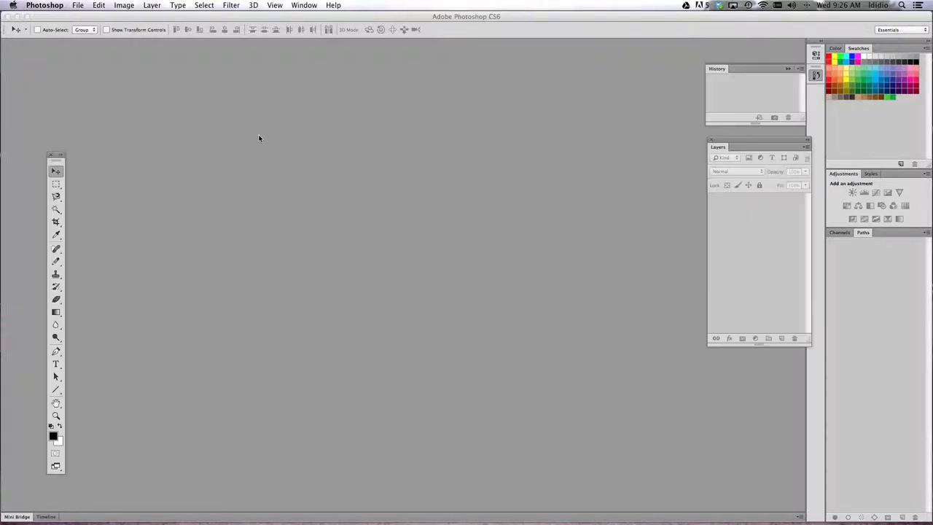
Bring up Photoshop's file commands to start a new document.
{"action": "left_click", "coordinate": [78, 5]}
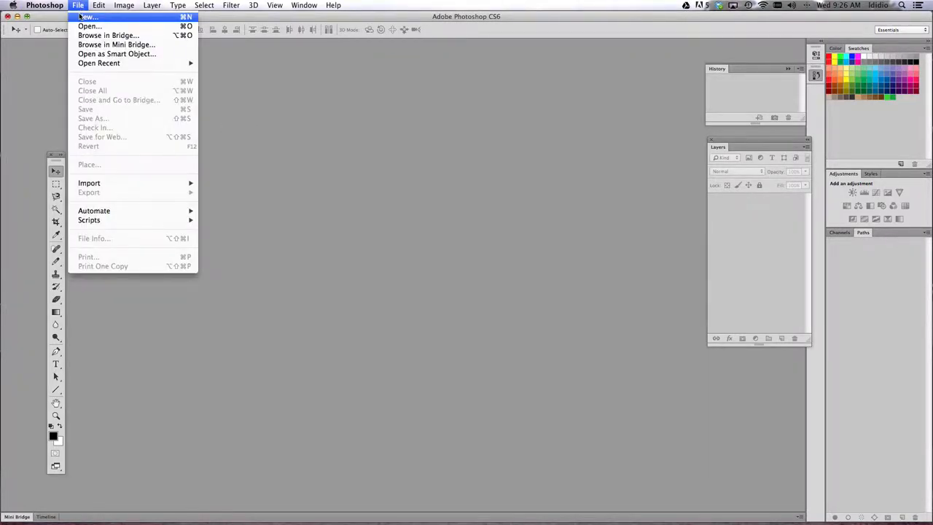
Start a new document named 'didio_lindsayFL'.
{"action": "left_click", "coordinate": [87, 18]}
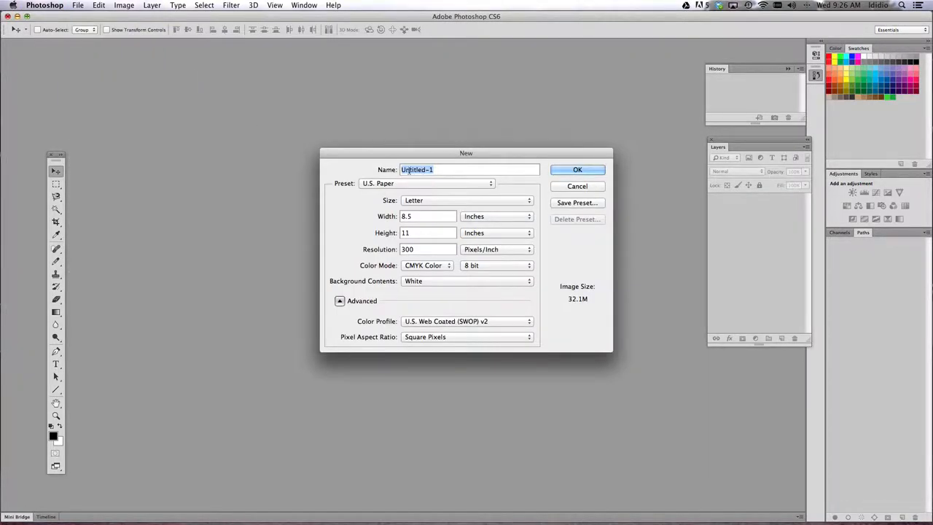
{"action": "type", "text": "didio"}
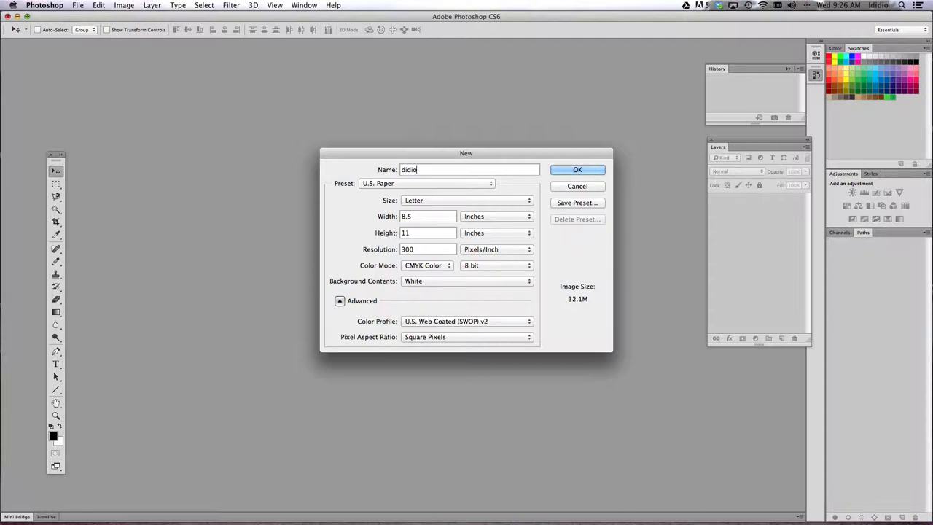
{"action": "type", "text": "_lindsay_"}
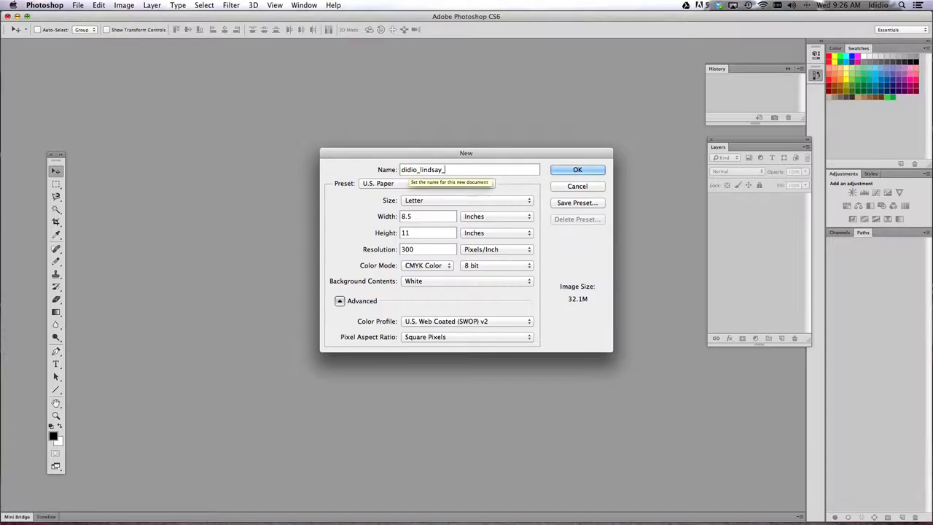
{"action": "type", "text": "FL"}
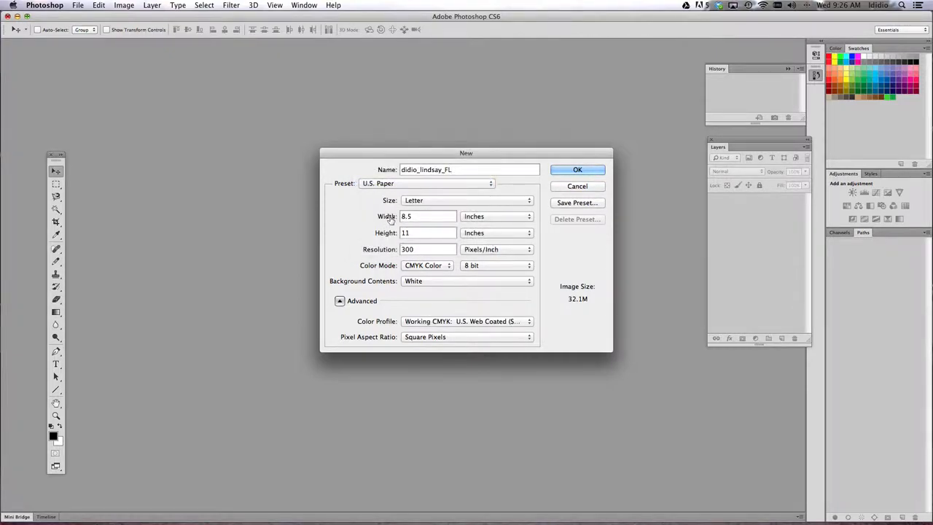
{"action": "mouse_move", "coordinate": [425, 245]}
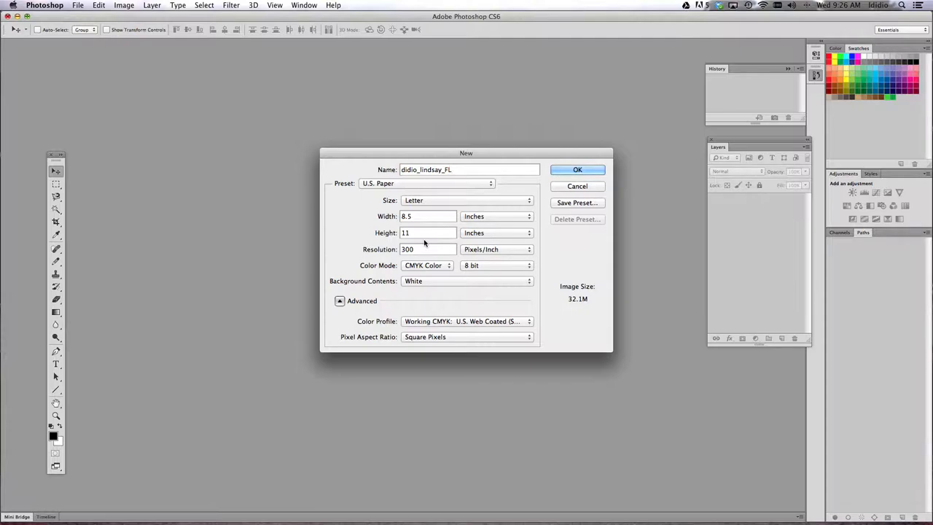
{"action": "mouse_move", "coordinate": [426, 216]}
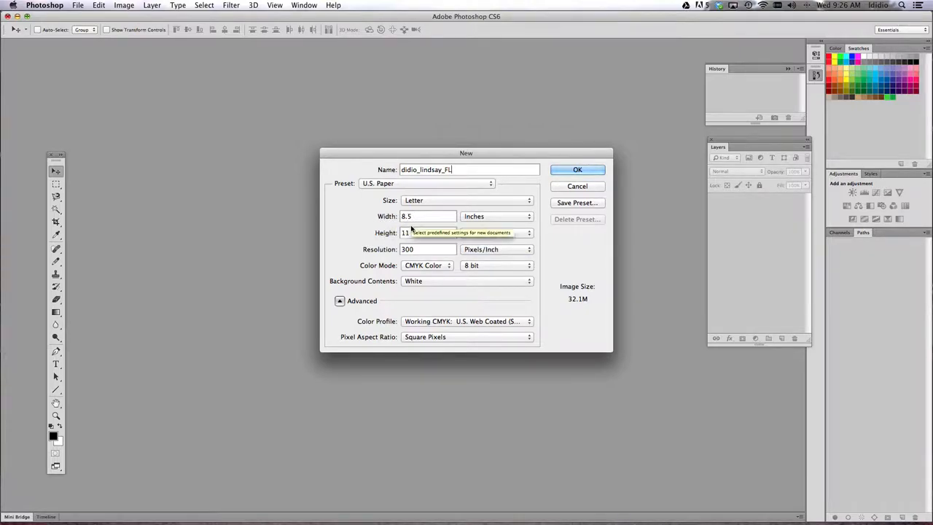
{"action": "mouse_move", "coordinate": [429, 216]}
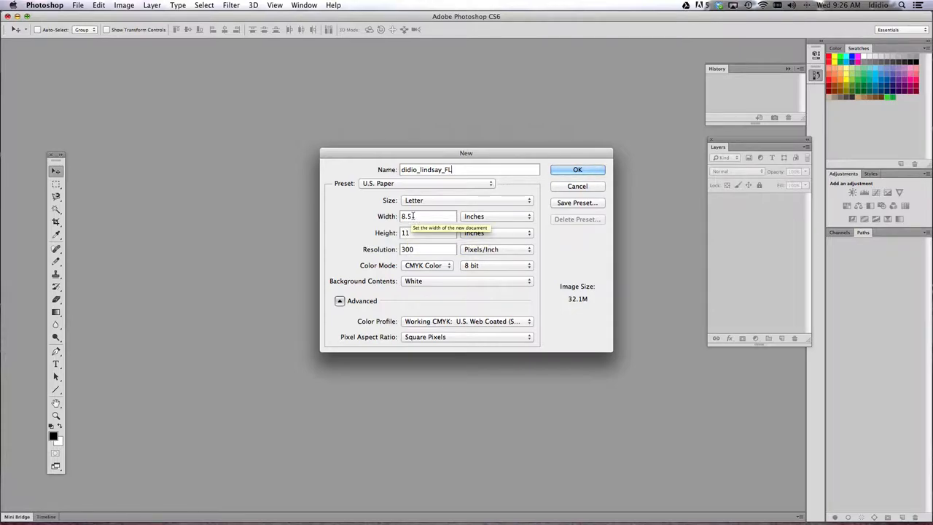
Make the page landscape, 11 by 8.5 inches at 300 pixels/inch in CMYK.
{"action": "triple_click", "coordinate": [428, 216]}
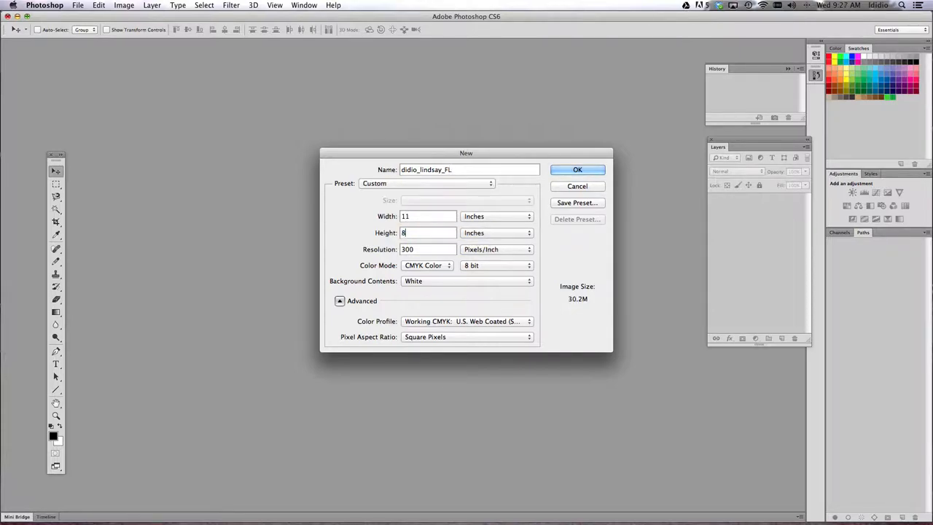
{"action": "type", "text": ".5"}
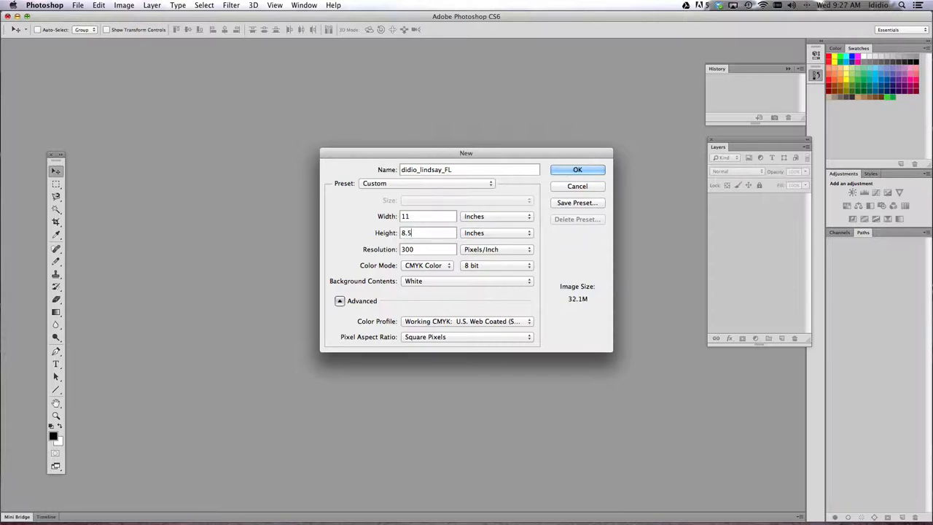
{"action": "triple_click", "coordinate": [426, 248]}
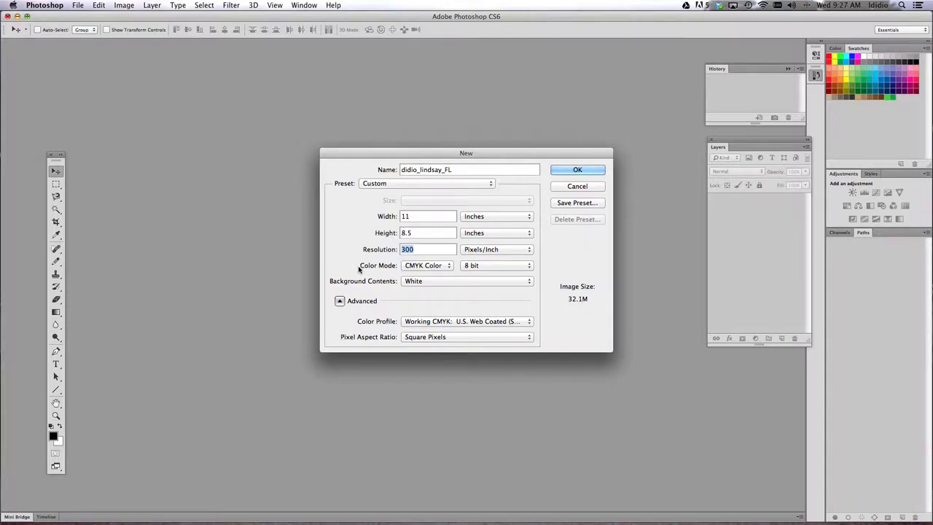
{"action": "mouse_move", "coordinate": [436, 270]}
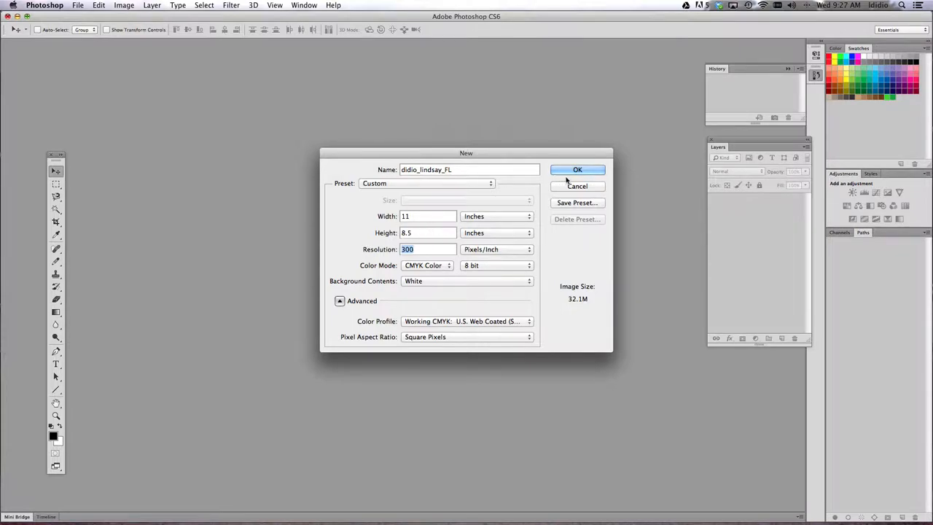
{"action": "mouse_move", "coordinate": [578, 169]}
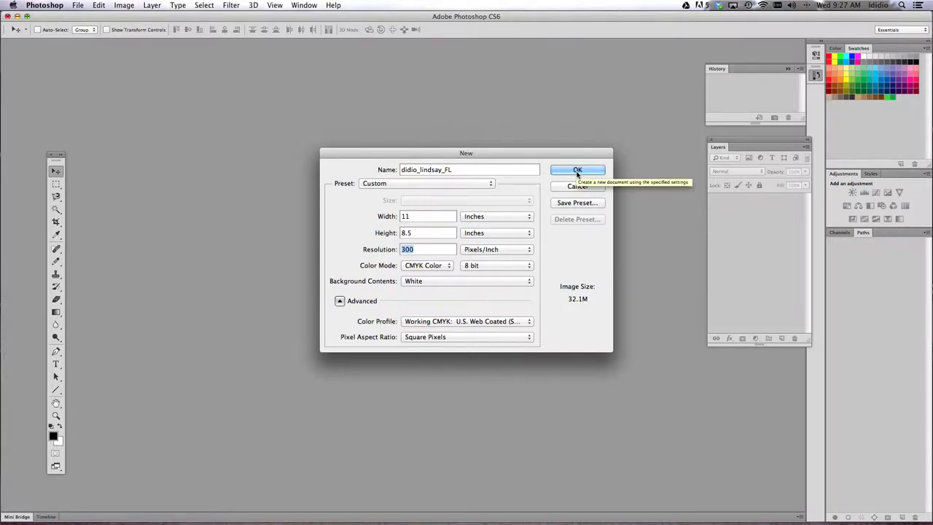
Create the blank document and save it as a PSD in the Fantasy Landscape demo files folder.
{"action": "left_click", "coordinate": [578, 169]}
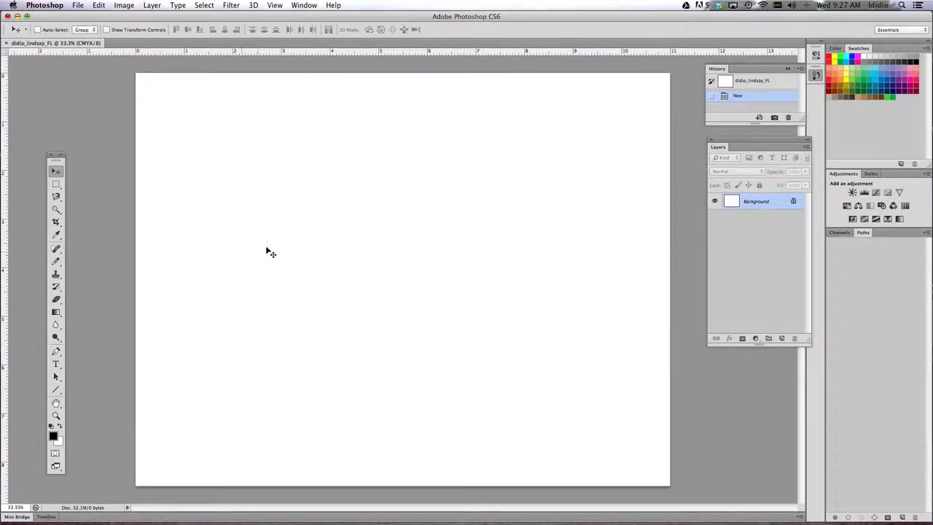
{"action": "mouse_move", "coordinate": [288, 263]}
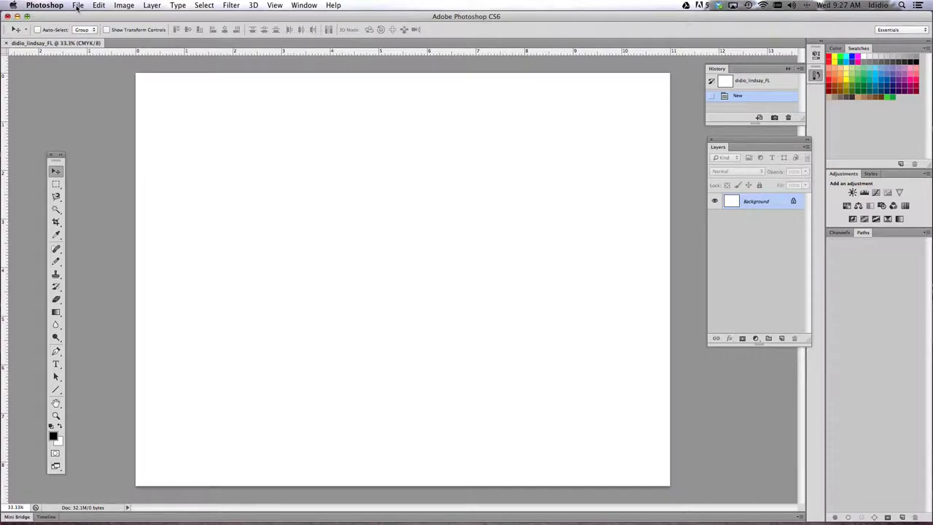
{"action": "left_click", "coordinate": [77, 6]}
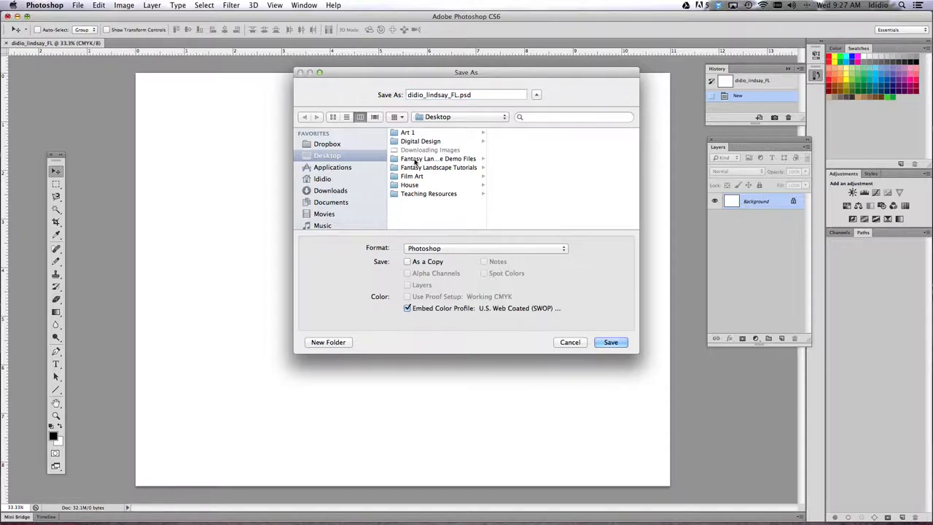
{"action": "left_click", "coordinate": [438, 157]}
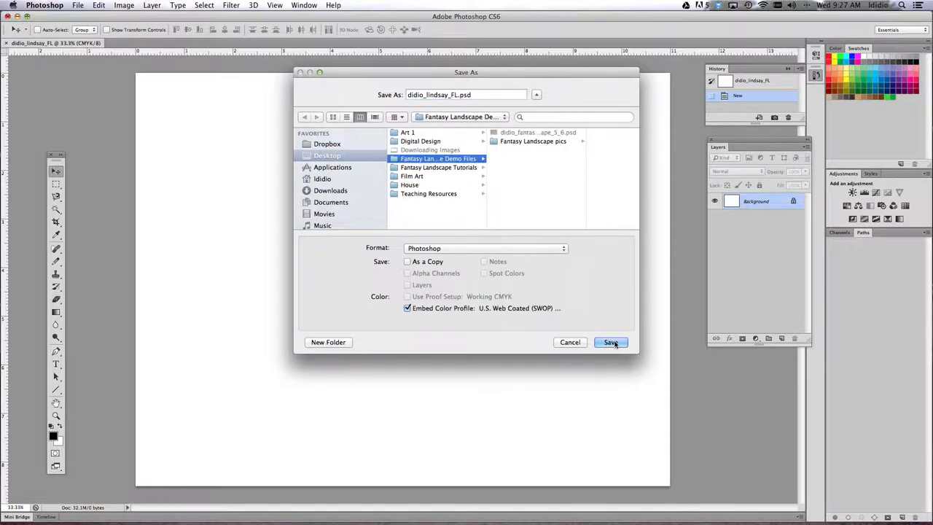
{"action": "left_click", "coordinate": [611, 343]}
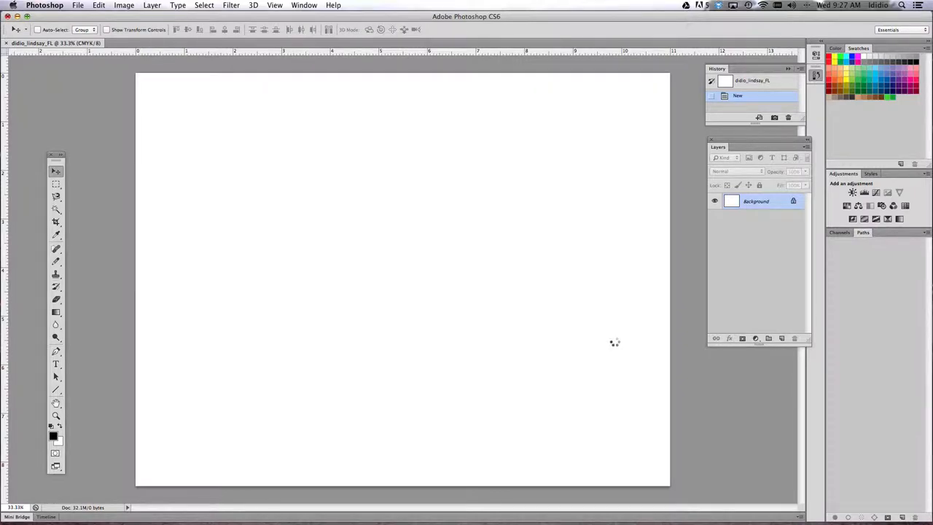
Place the Times Square JPG from the Fantasy Landscape pics folder onto the page.
{"action": "key", "text": "cmd+s"}
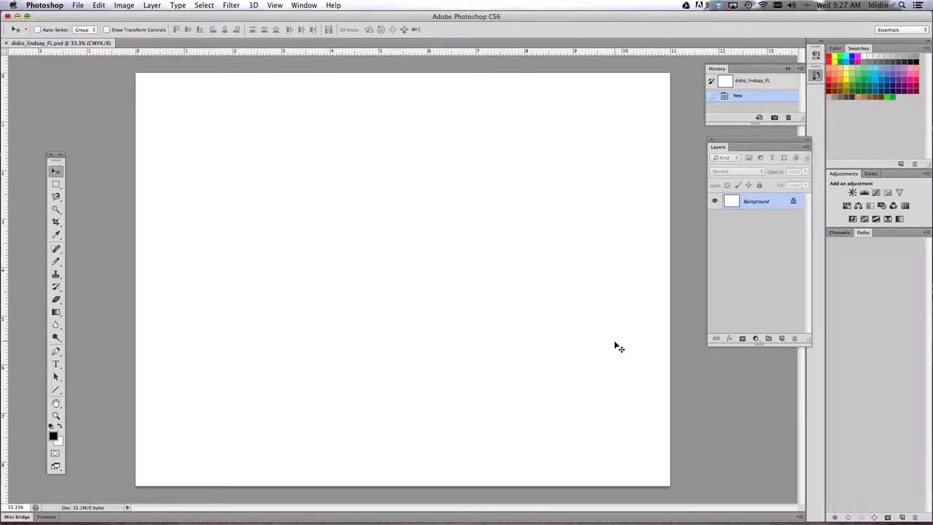
{"action": "mouse_move", "coordinate": [254, 167]}
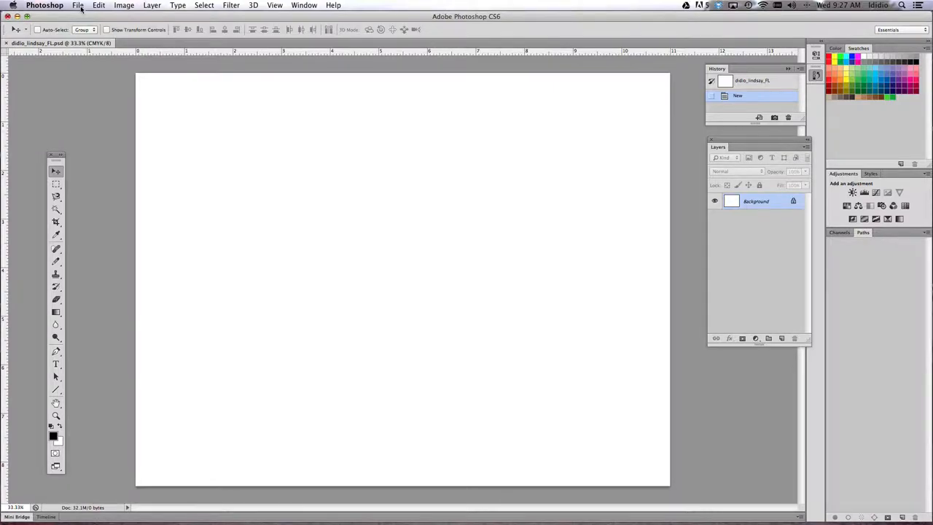
{"action": "left_click", "coordinate": [79, 6]}
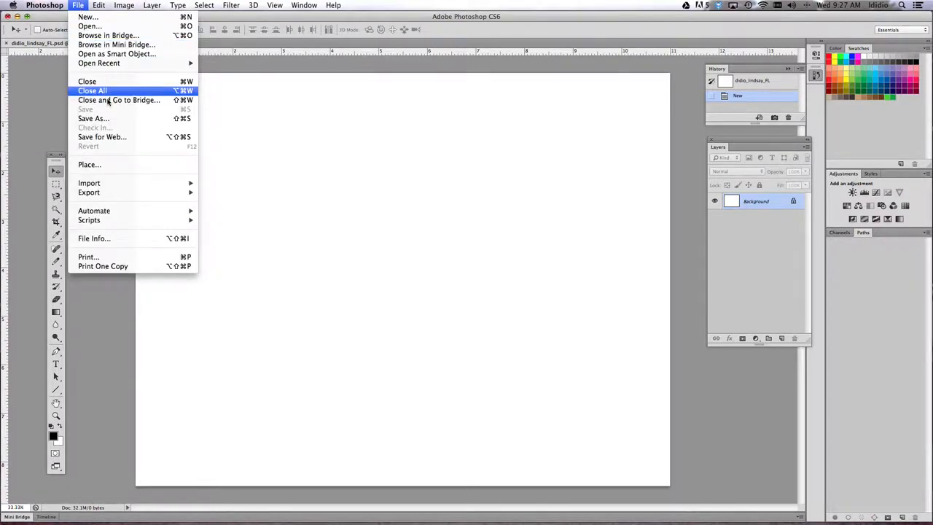
{"action": "left_click", "coordinate": [90, 163]}
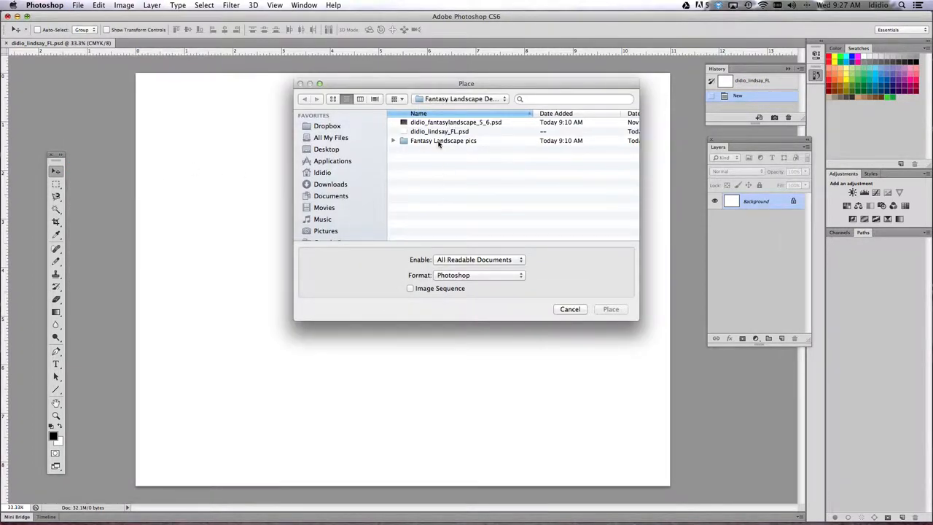
{"action": "double_click", "coordinate": [443, 140]}
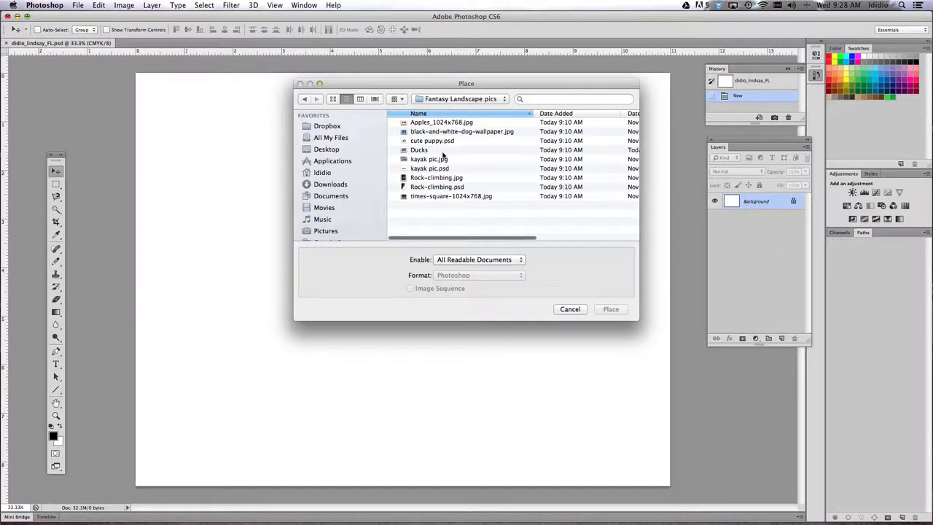
{"action": "mouse_move", "coordinate": [424, 195]}
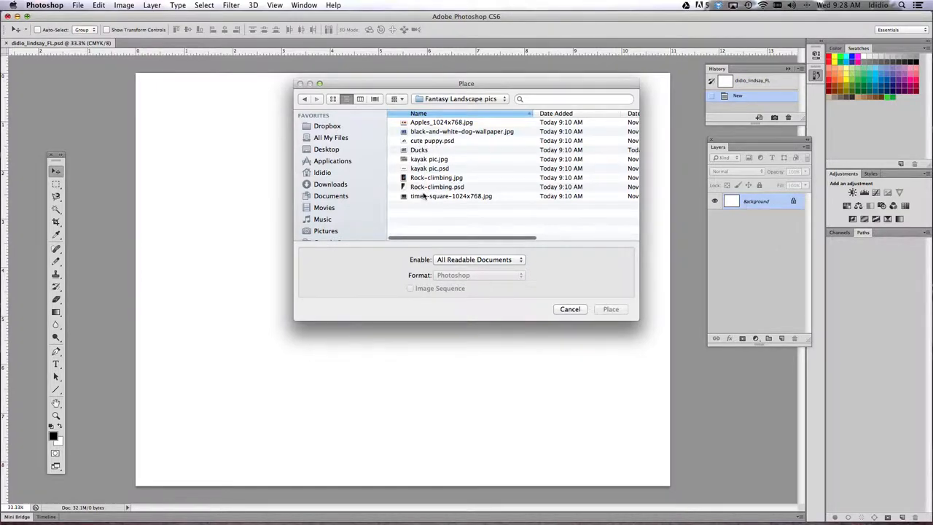
{"action": "left_click", "coordinate": [451, 195]}
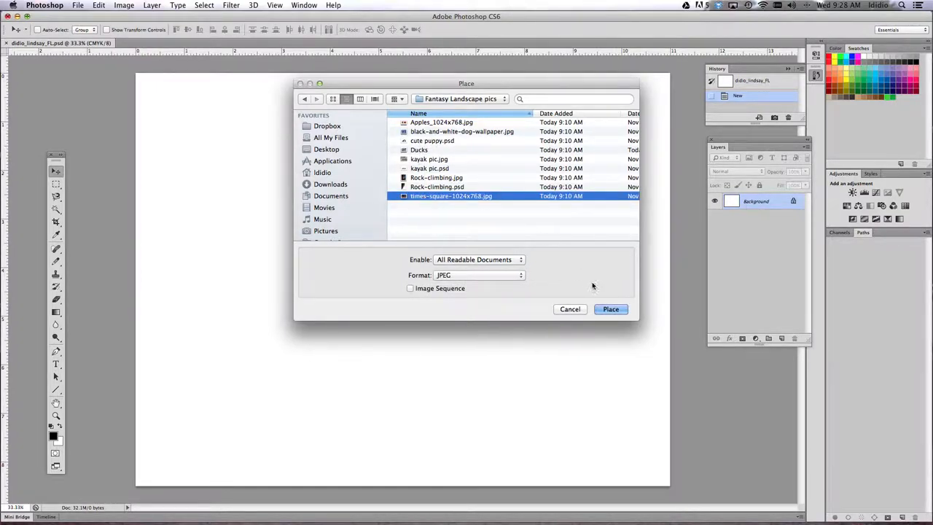
{"action": "left_click", "coordinate": [611, 309]}
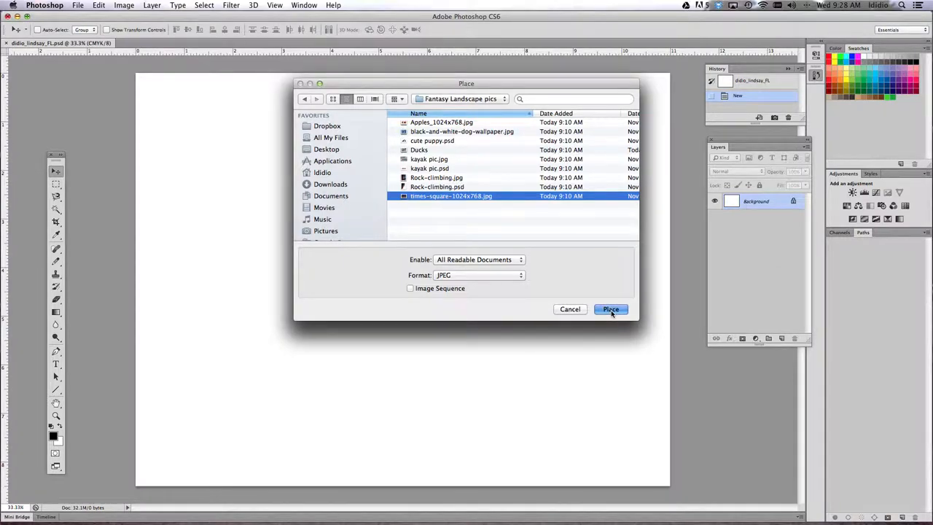
{"action": "left_click", "coordinate": [611, 309]}
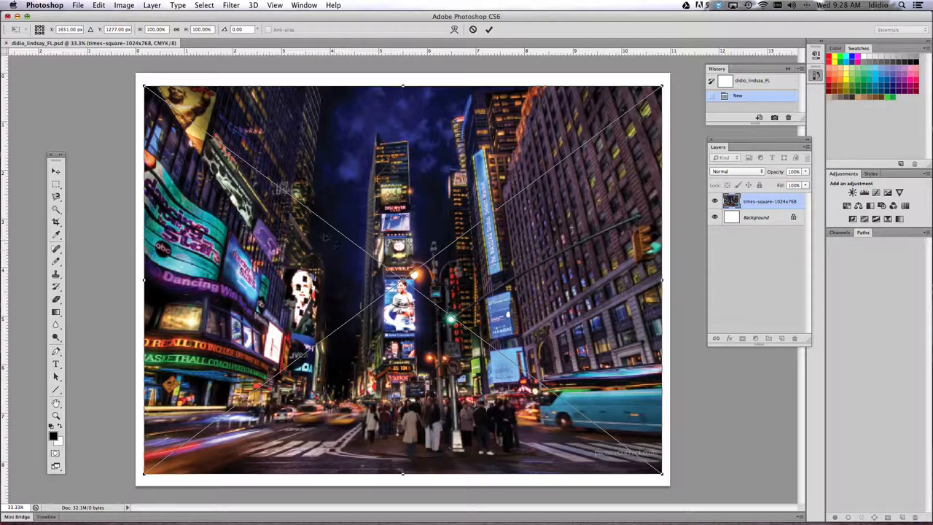
{"action": "mouse_move", "coordinate": [519, 452]}
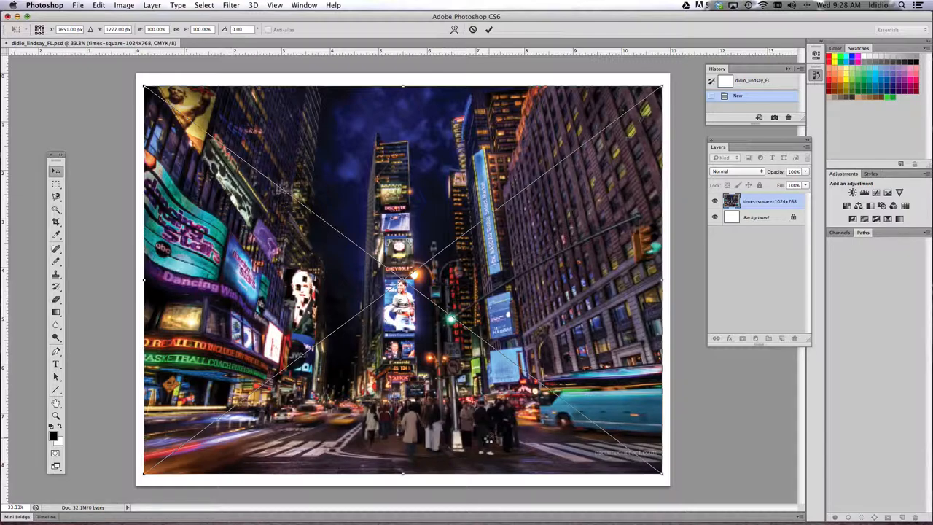
Commit the placed Times Square photo as its own layer above the Background.
{"action": "left_click", "coordinate": [490, 29]}
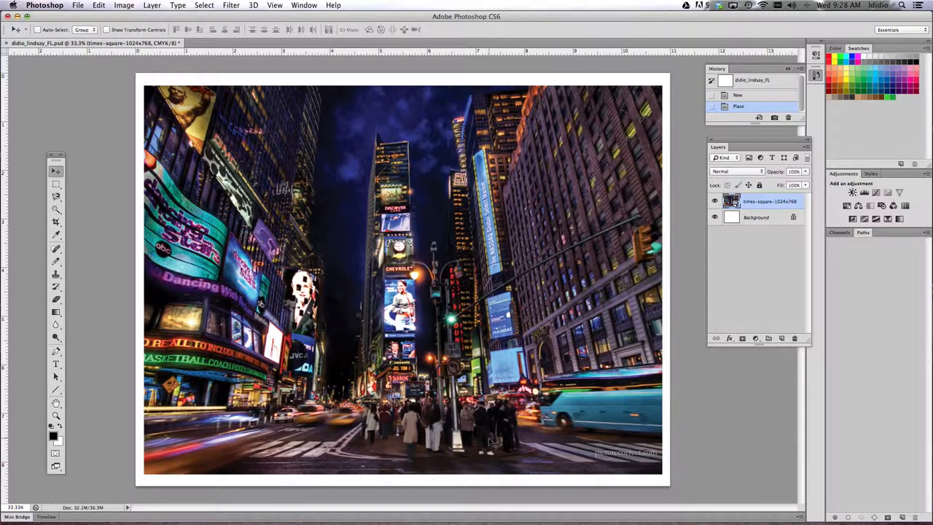
{"action": "mouse_move", "coordinate": [596, 242]}
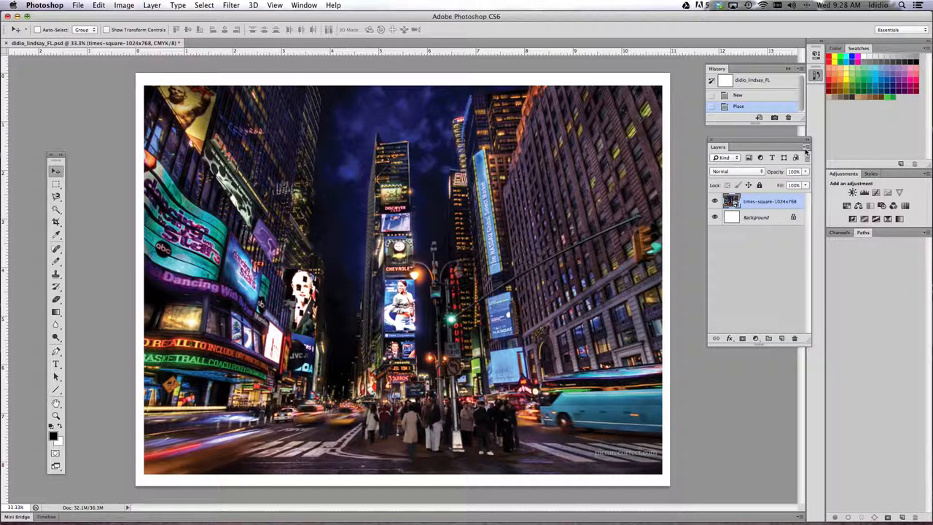
{"action": "left_click", "coordinate": [805, 147]}
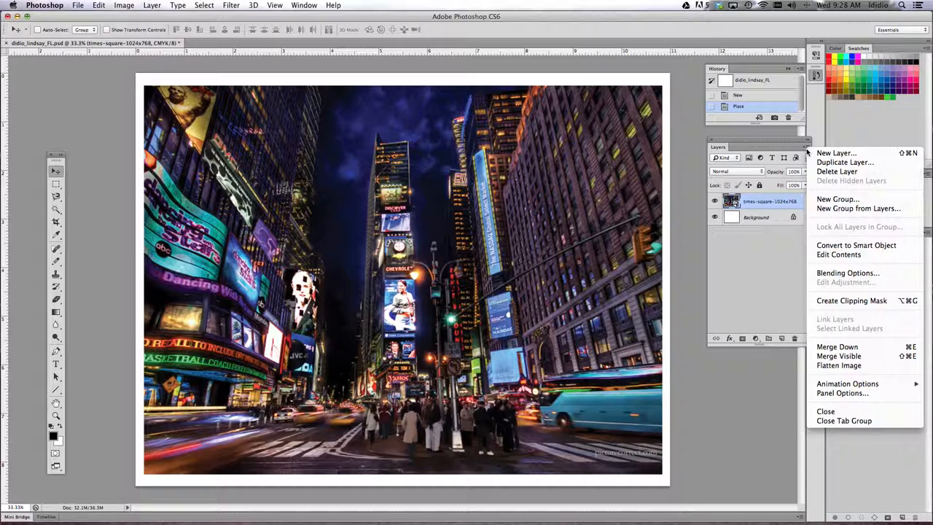
{"action": "mouse_move", "coordinate": [837, 172]}
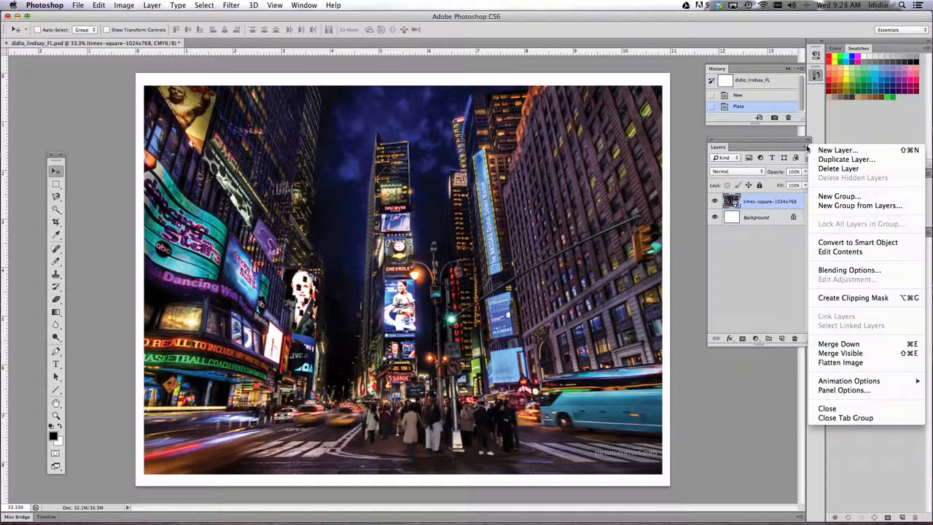
{"action": "mouse_move", "coordinate": [840, 251]}
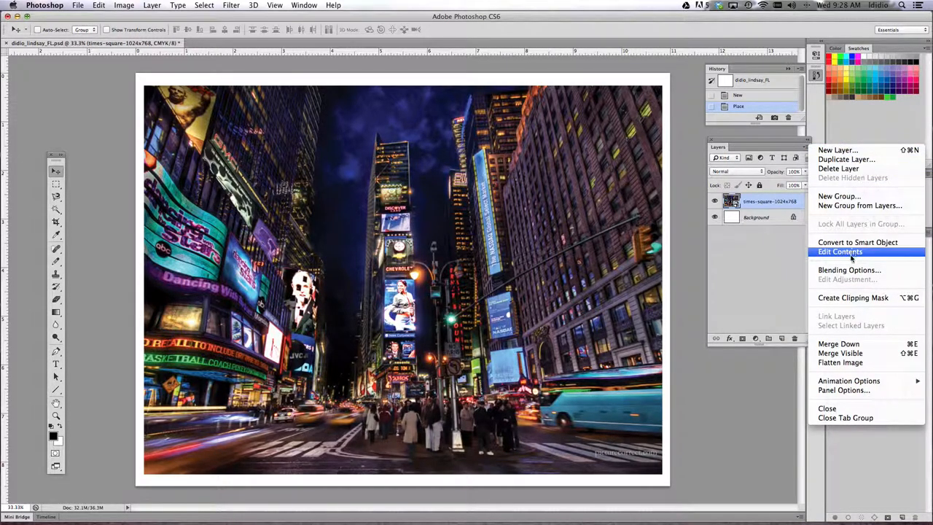
{"action": "mouse_move", "coordinate": [857, 338]}
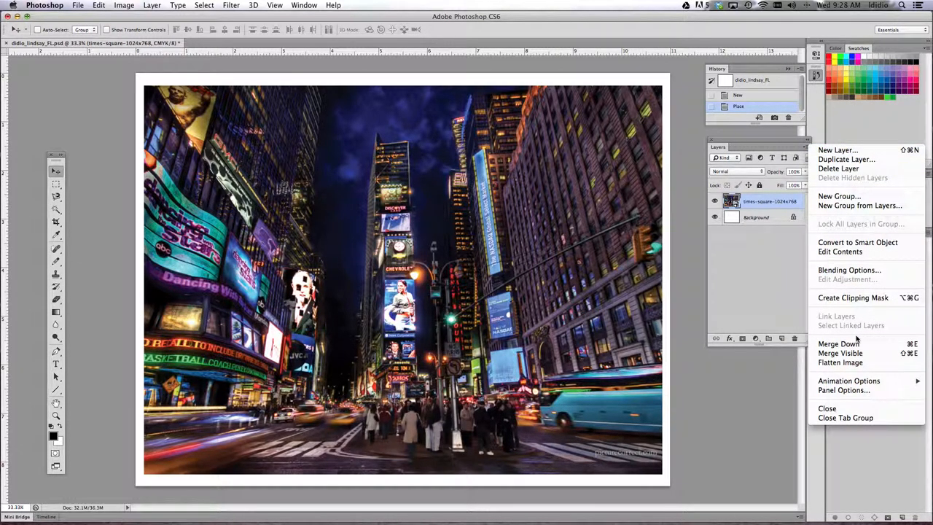
{"action": "mouse_move", "coordinate": [761, 197]}
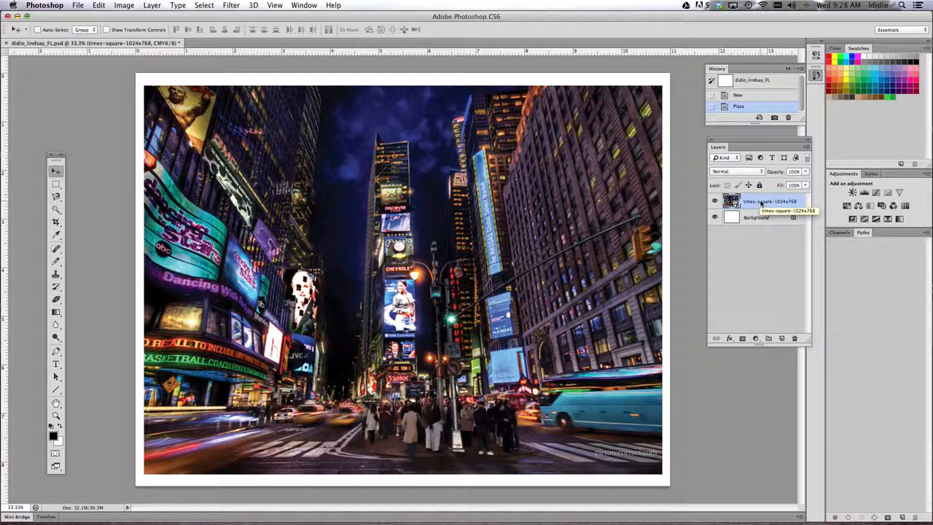
Bring up the Times Square layer's commands to rasterize it.
{"action": "right_click", "coordinate": [766, 201]}
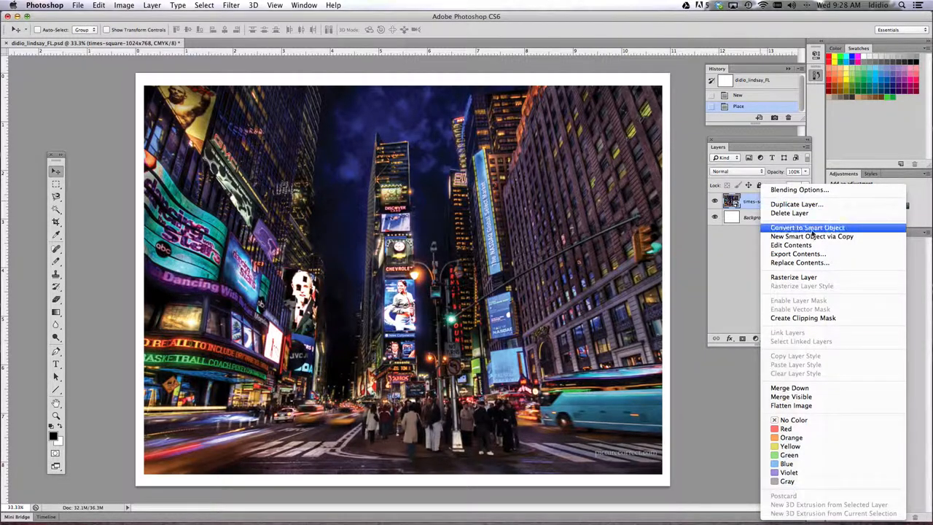
{"action": "mouse_move", "coordinate": [794, 277]}
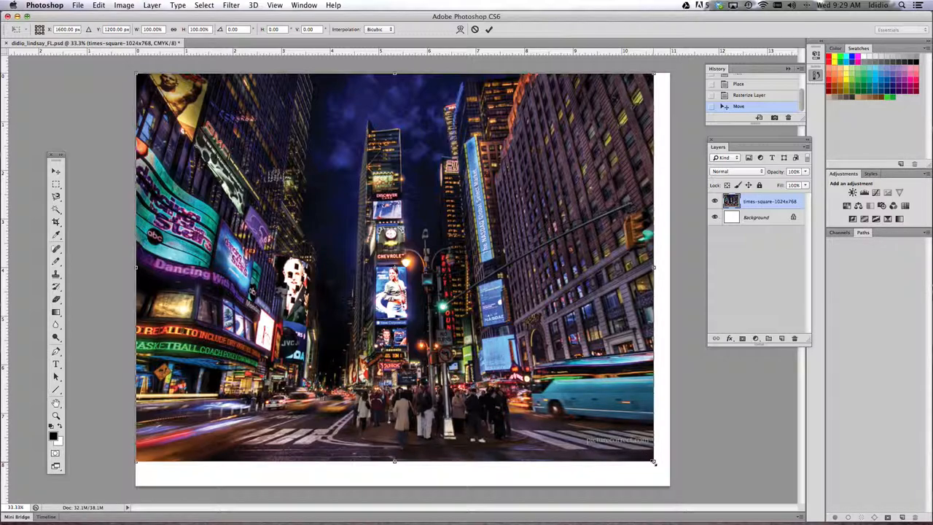
Stretch the Times Square photo to the page's bottom-right corner so it covers the whole page.
{"action": "left_click_drag", "start_coordinate": [653, 464], "coordinate": [665, 482]}
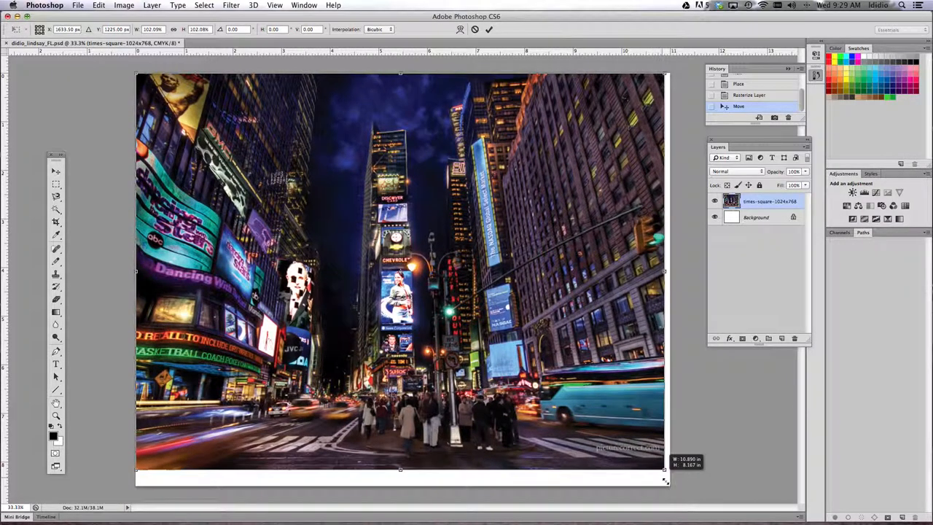
{"action": "left_click_drag", "start_coordinate": [663, 482], "coordinate": [683, 484]}
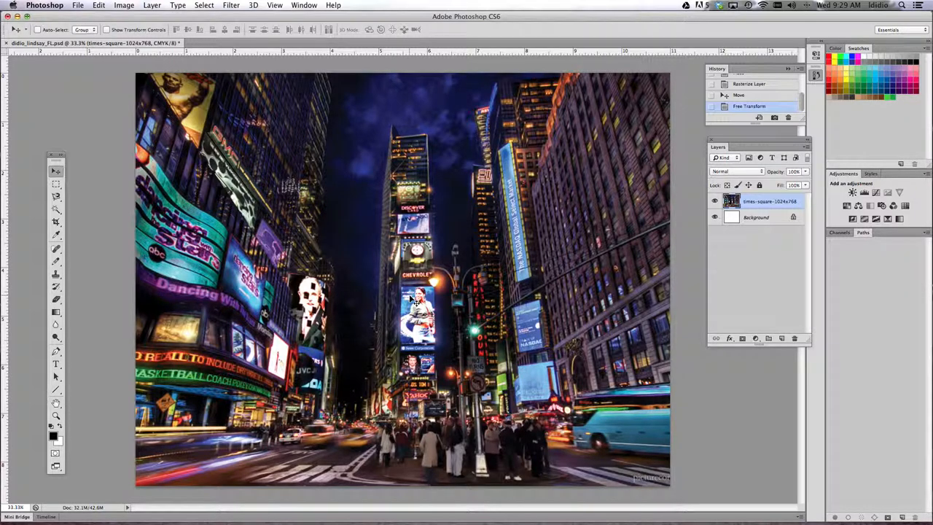
Save the document as a PSD with maximum compatibility.
{"action": "left_click", "coordinate": [78, 6]}
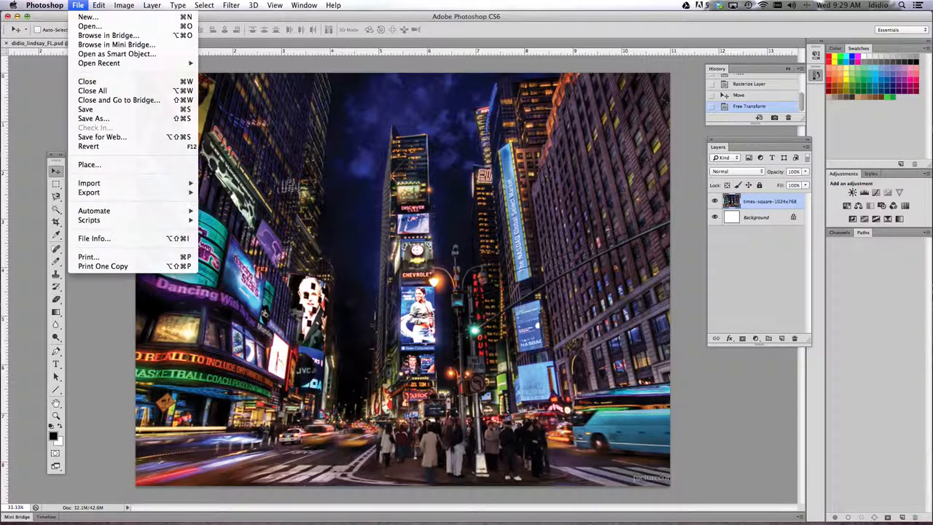
{"action": "left_click", "coordinate": [85, 110]}
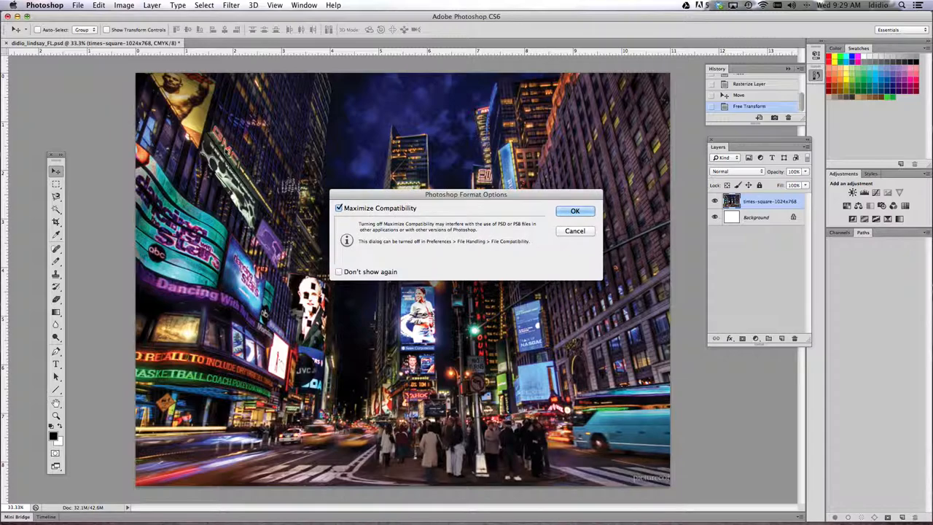
{"action": "left_click", "coordinate": [574, 210]}
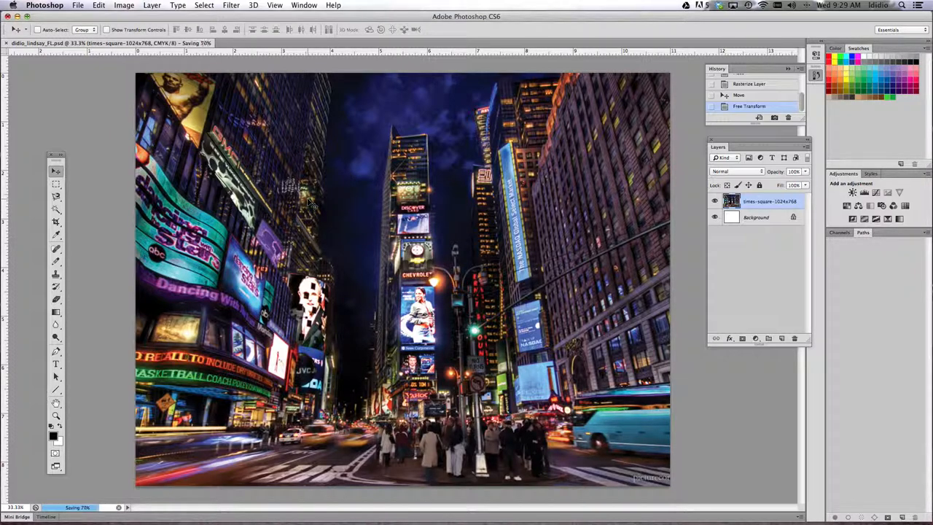